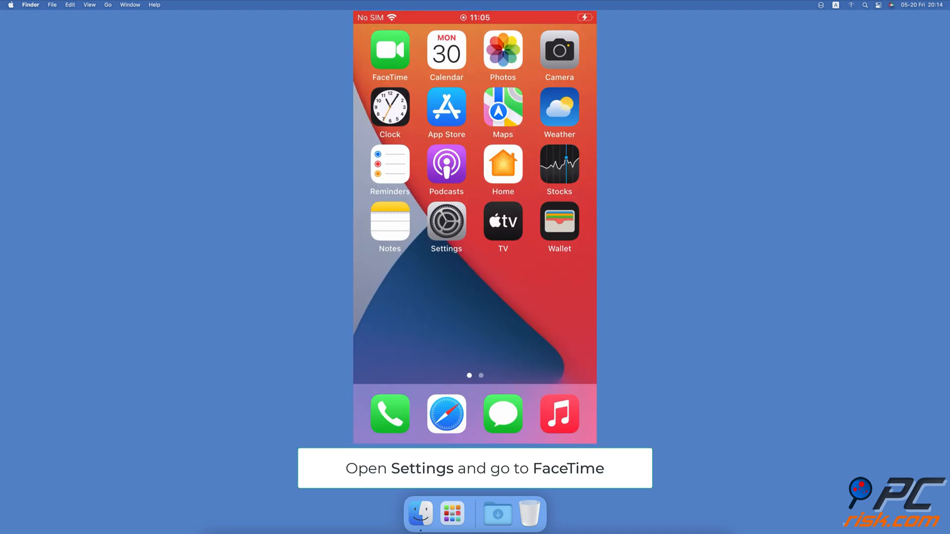
Launch Settings on the iPhone and go into the FaceTime section
{"action": "left_click", "coordinate": [445, 224]}
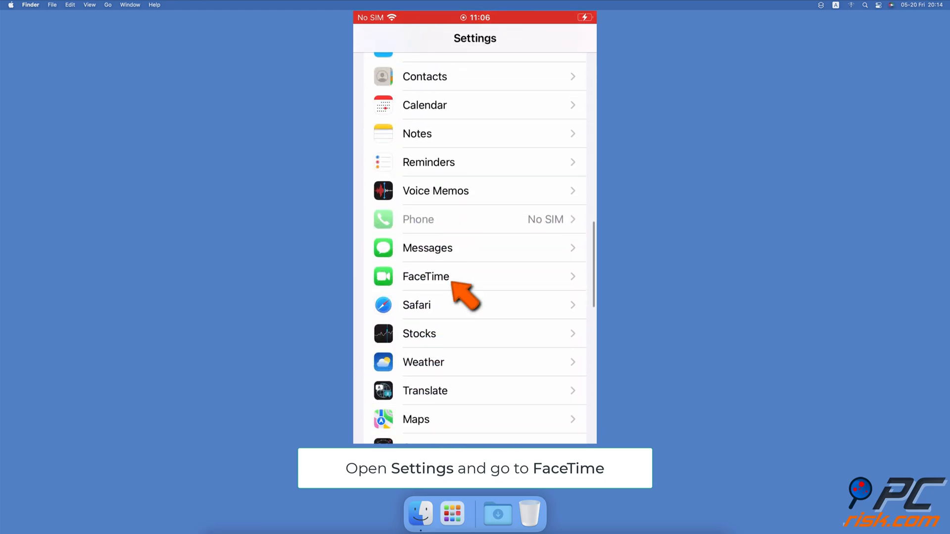
{"action": "left_click", "coordinate": [425, 276]}
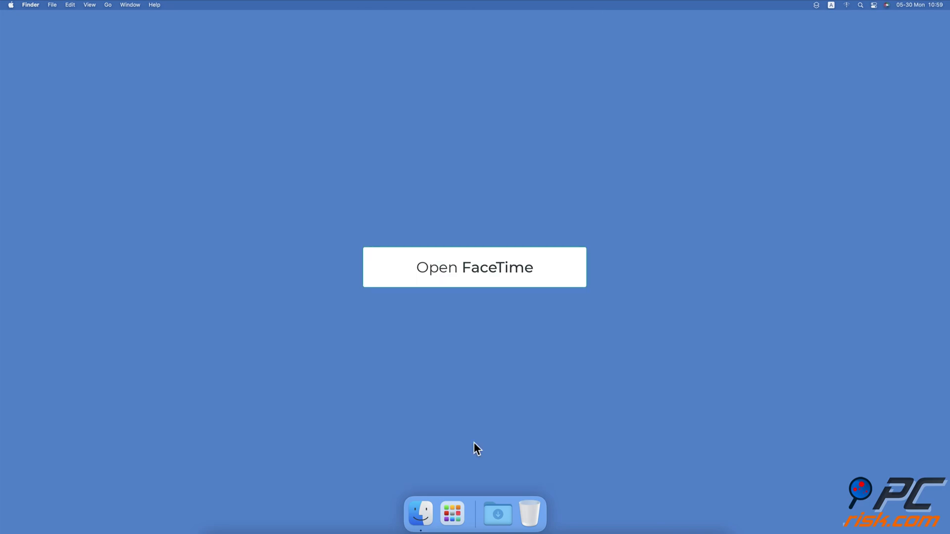
Launch FaceTime on the Mac via Spotlight and enable 'Allow Live Photos to be captured during video calls' in Preferences
{"action": "type", "text": "faceTime"}
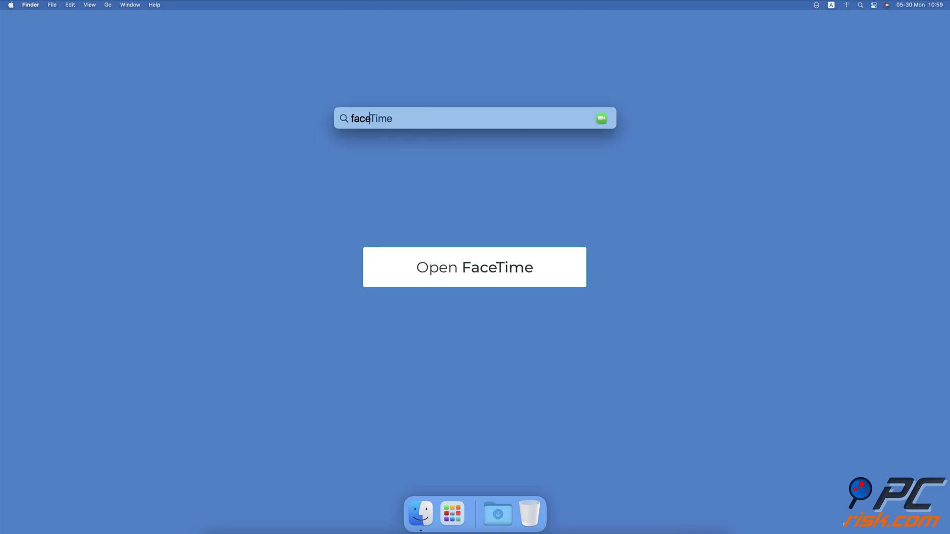
{"action": "left_click", "coordinate": [474, 268]}
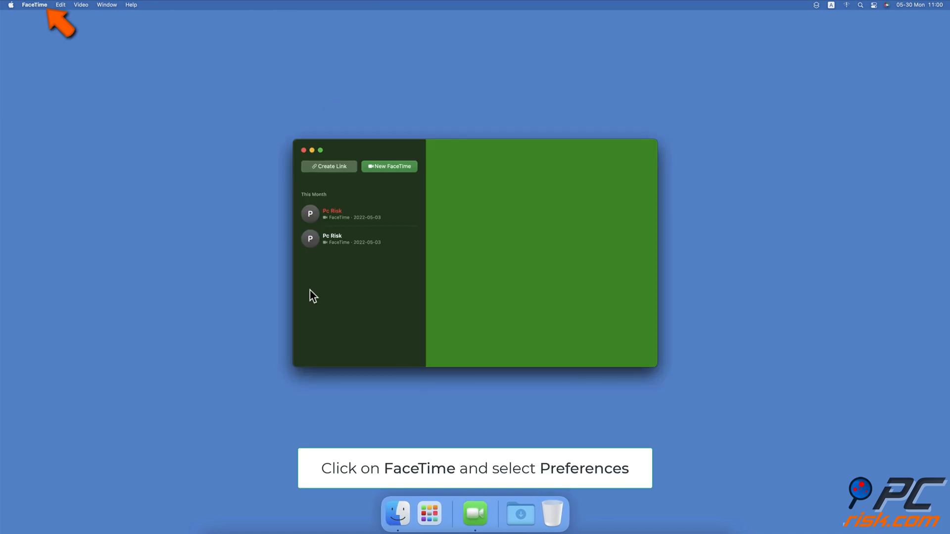
{"action": "left_click", "coordinate": [34, 4]}
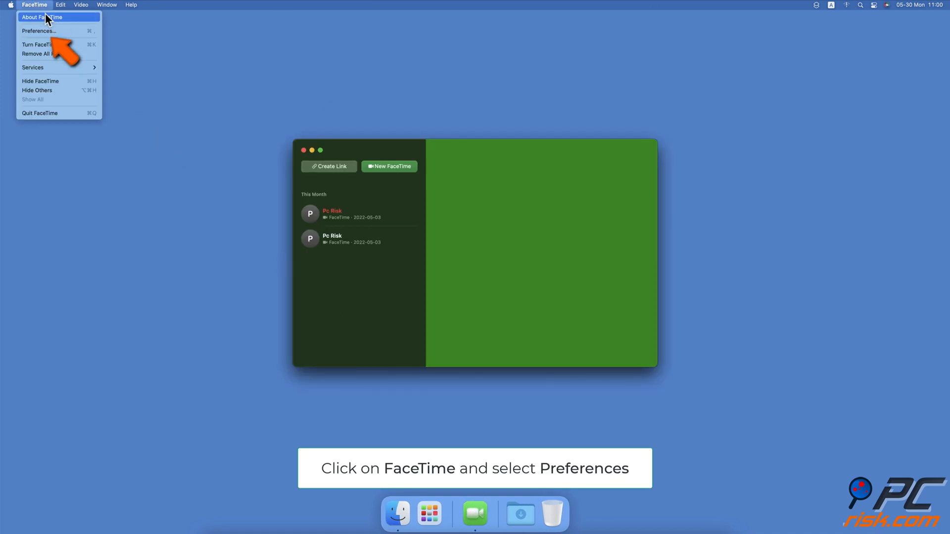
{"action": "left_click", "coordinate": [38, 31]}
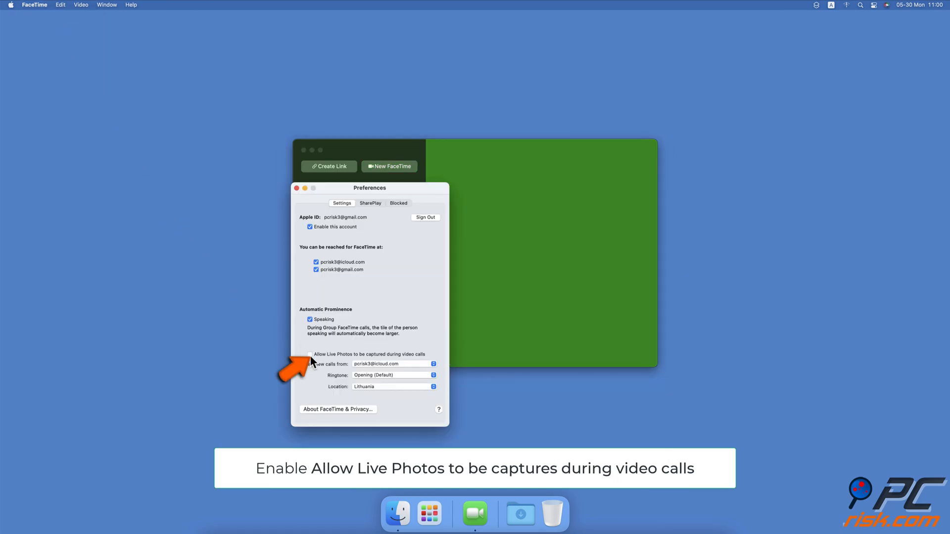
{"action": "left_click", "coordinate": [310, 354]}
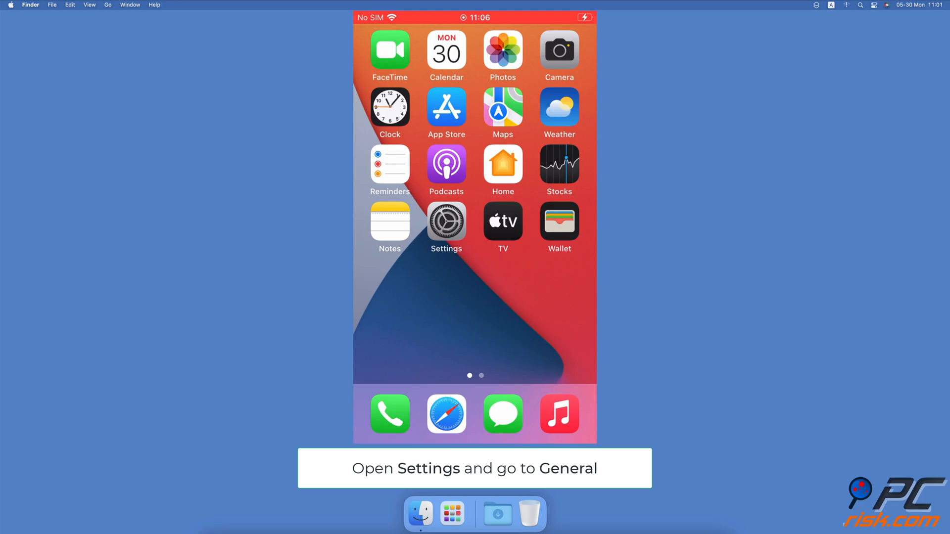
{"action": "left_click", "coordinate": [446, 222]}
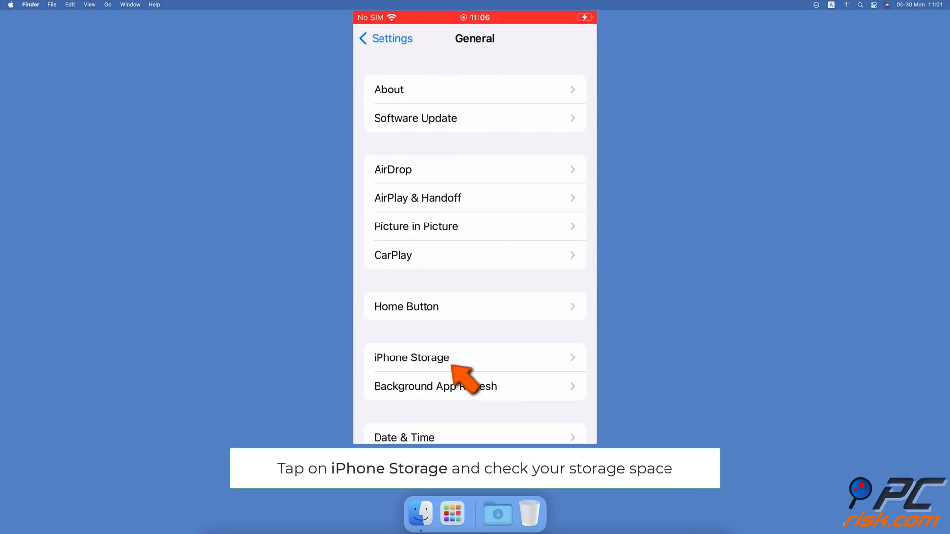
{"action": "left_click", "coordinate": [411, 357]}
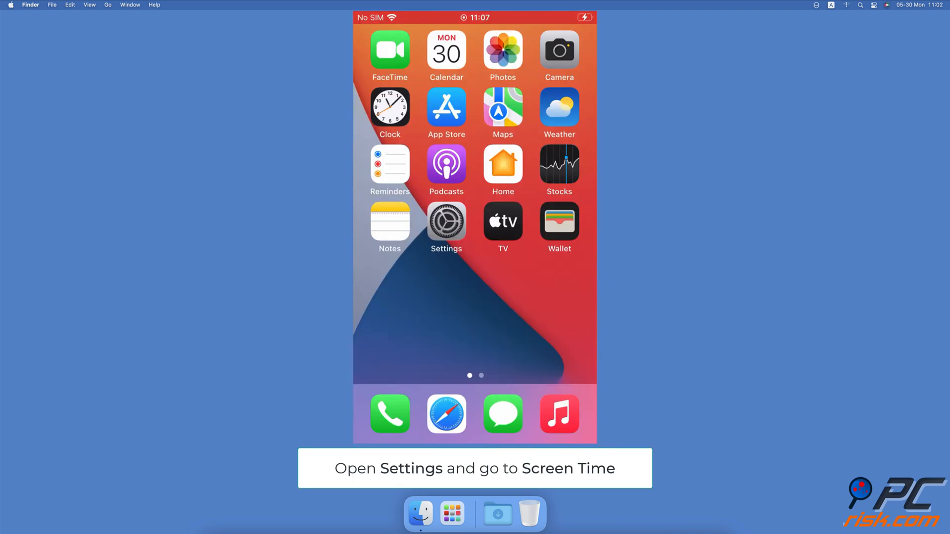
Reach Screen Time > Content & Privacy Restrictions > Allowed Apps in Settings
{"action": "left_click", "coordinate": [445, 221]}
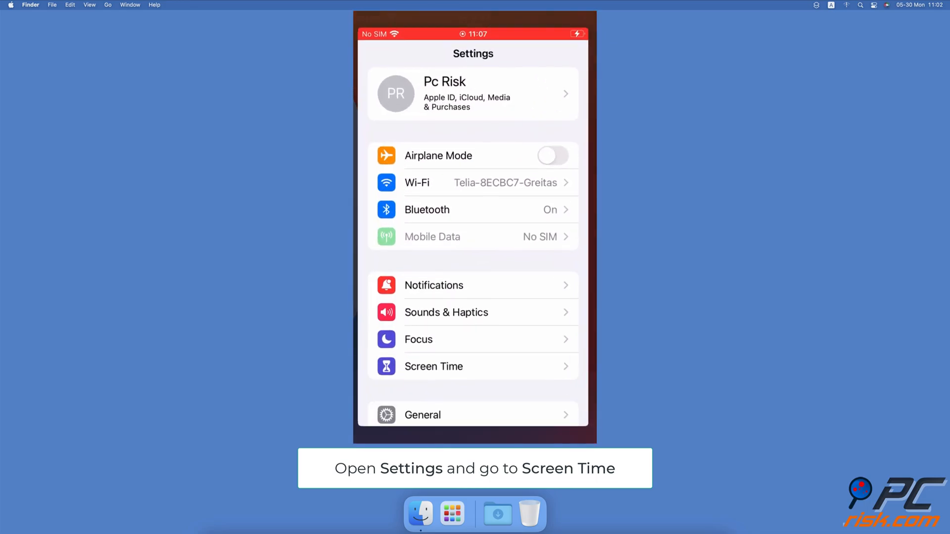
{"action": "left_click", "coordinate": [433, 366]}
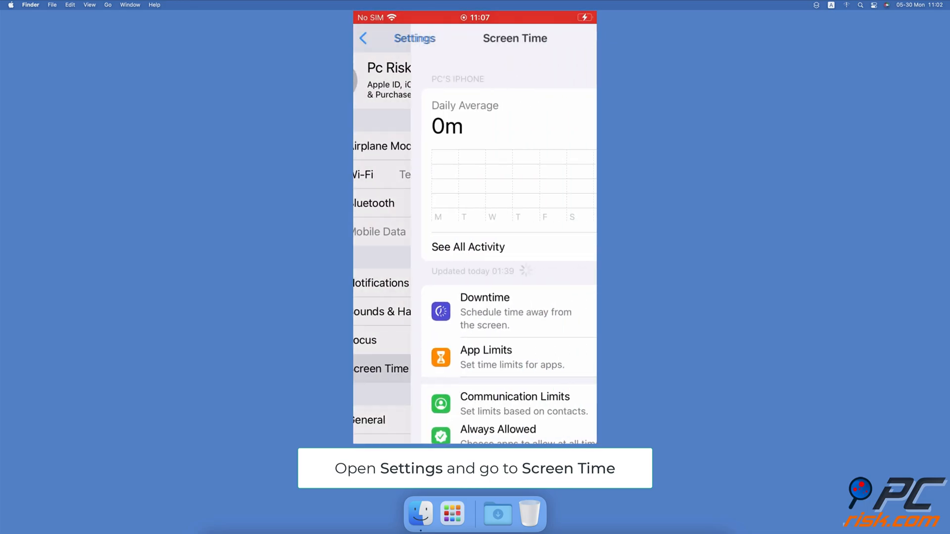
{"action": "scroll", "scroll_direction": "down", "scroll_amount": 3}
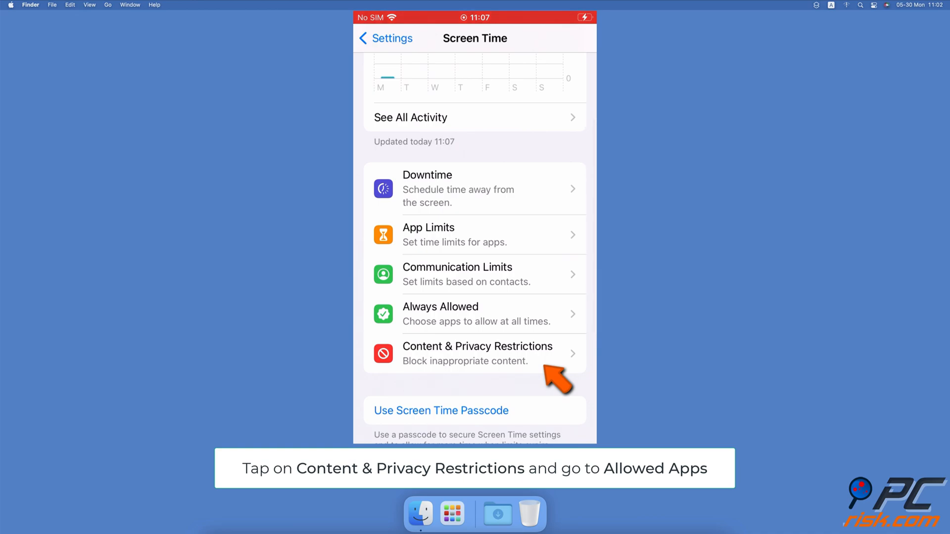
{"action": "left_click", "coordinate": [477, 353]}
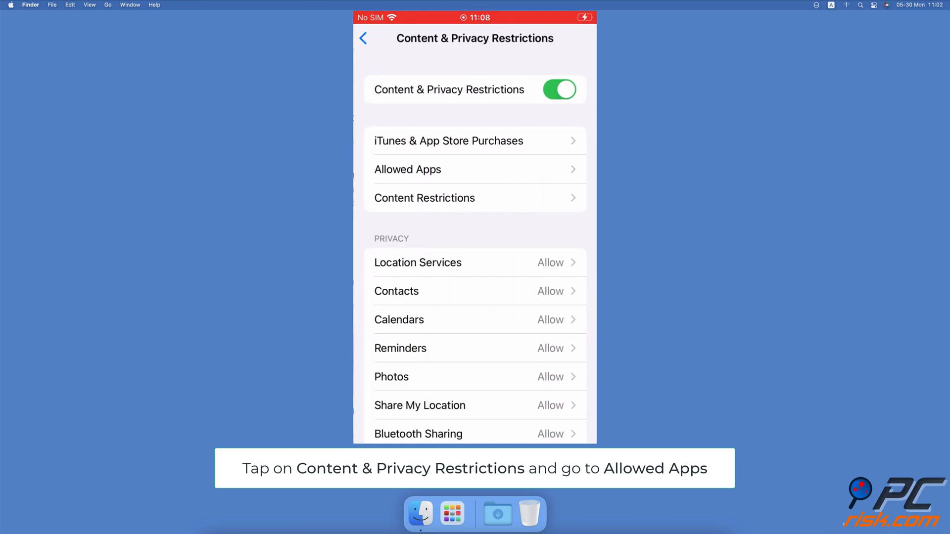
{"action": "left_click", "coordinate": [407, 169]}
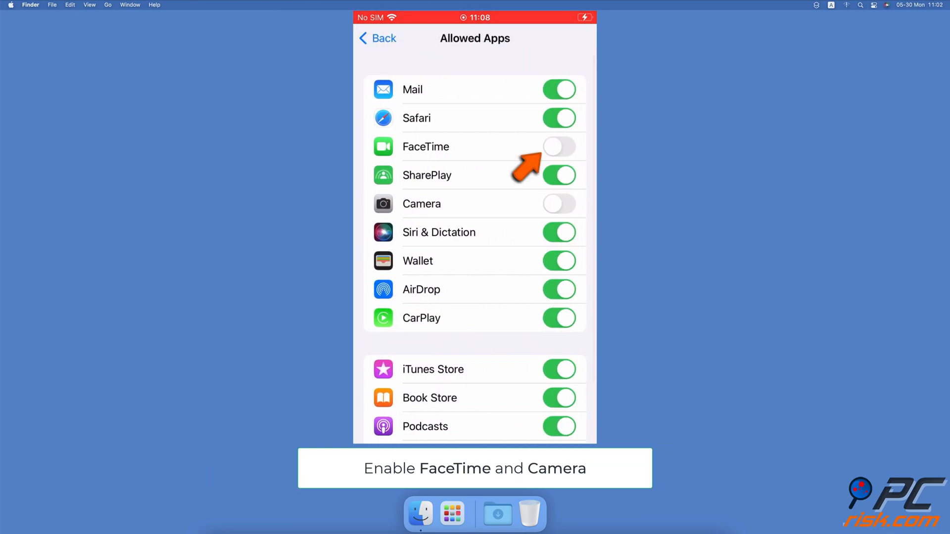
Switch on FaceTime and Camera in the Allowed Apps list
{"action": "left_click", "coordinate": [558, 146]}
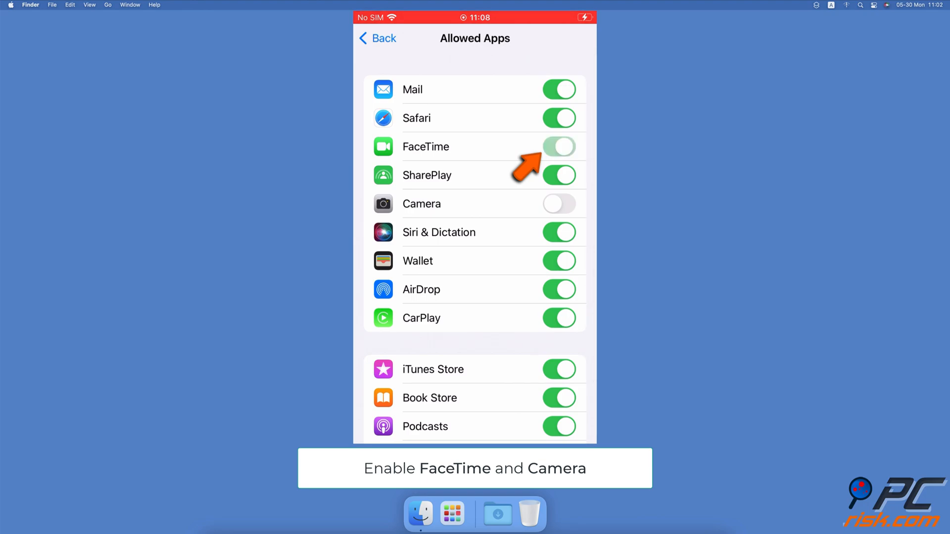
{"action": "left_click", "coordinate": [558, 147]}
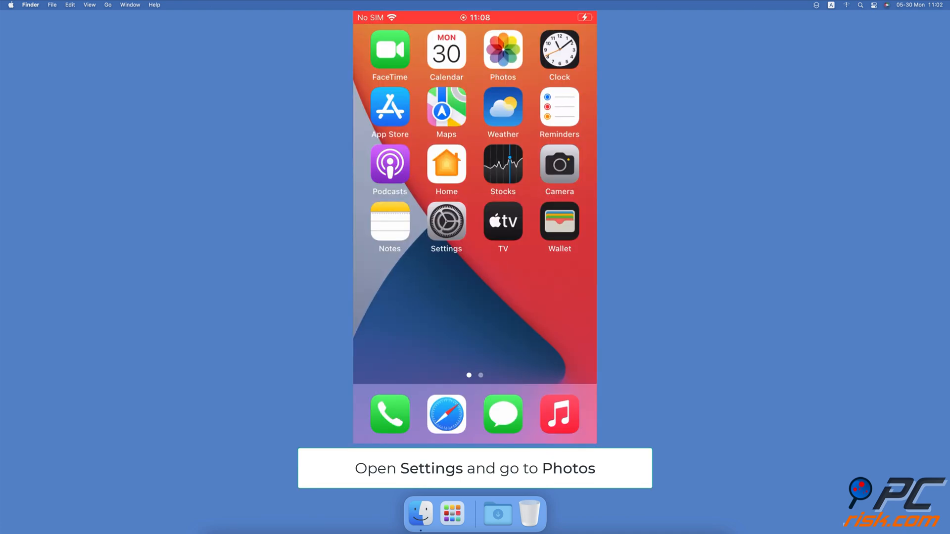
In Settings > Photos, toggle iCloud Photos off and then back on
{"action": "left_click", "coordinate": [446, 222]}
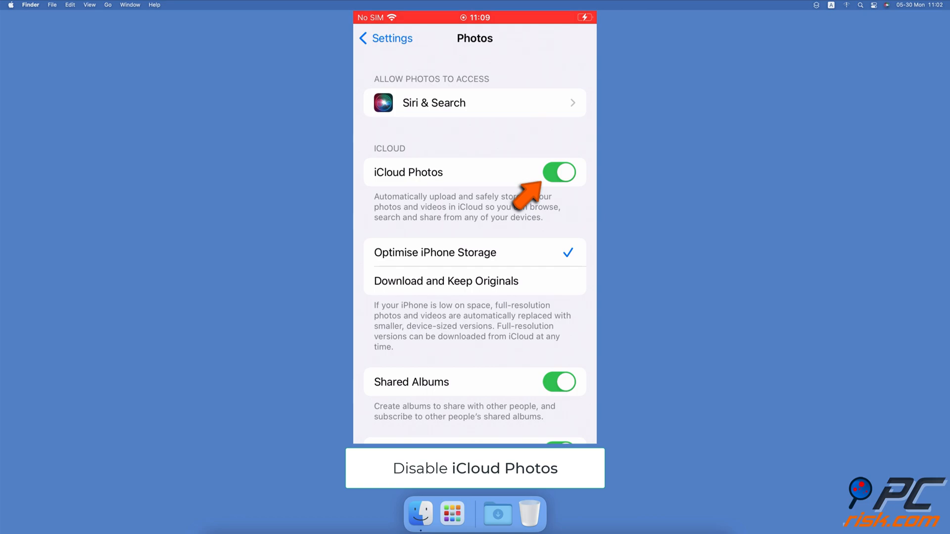
{"action": "left_click", "coordinate": [559, 172]}
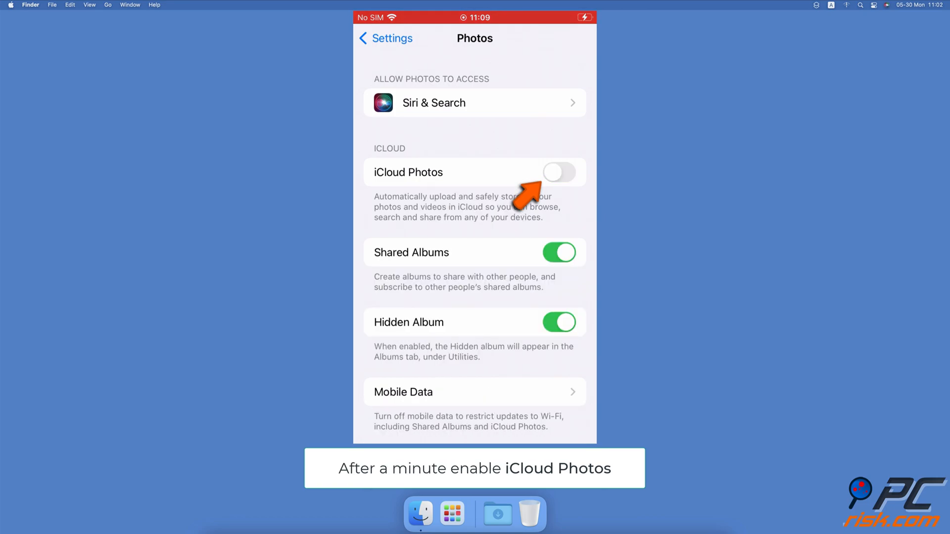
{"action": "left_click", "coordinate": [559, 173]}
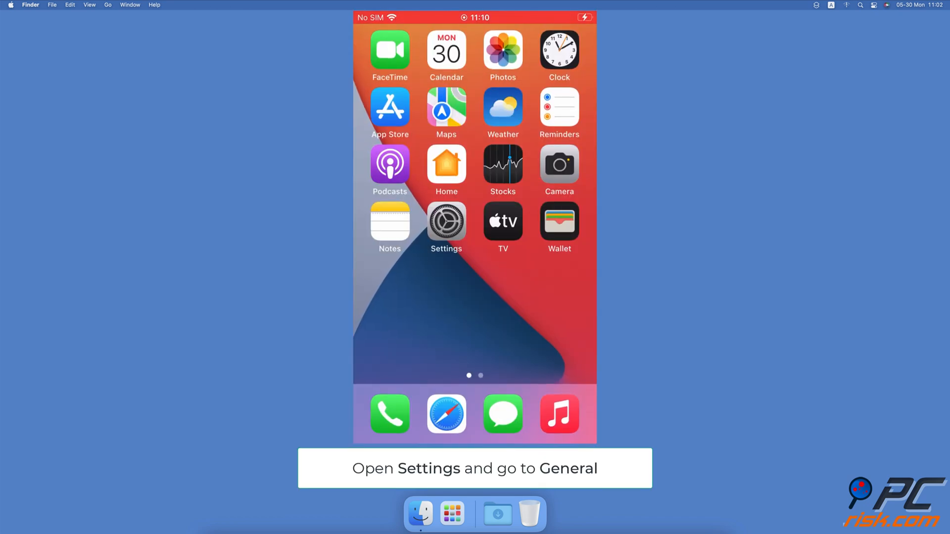
Go to Settings > General and start the Software Update check
{"action": "left_click", "coordinate": [446, 221]}
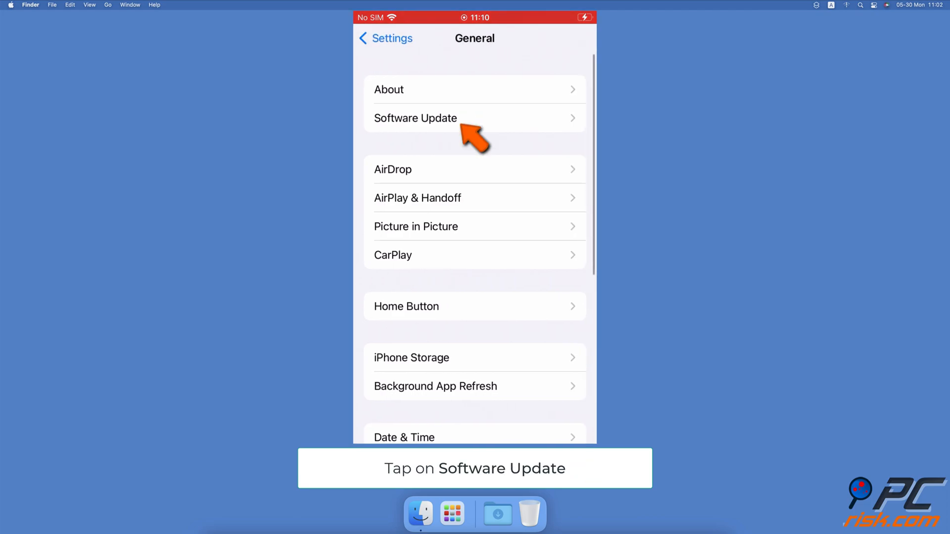
{"action": "left_click", "coordinate": [415, 118]}
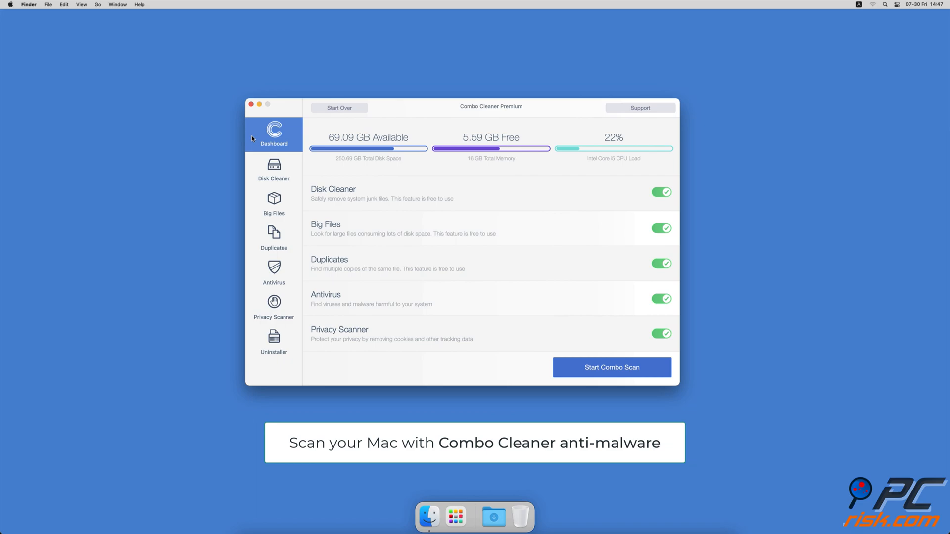
Start a full system scan from Combo Cleaner's Antivirus module
{"action": "left_click", "coordinate": [273, 273]}
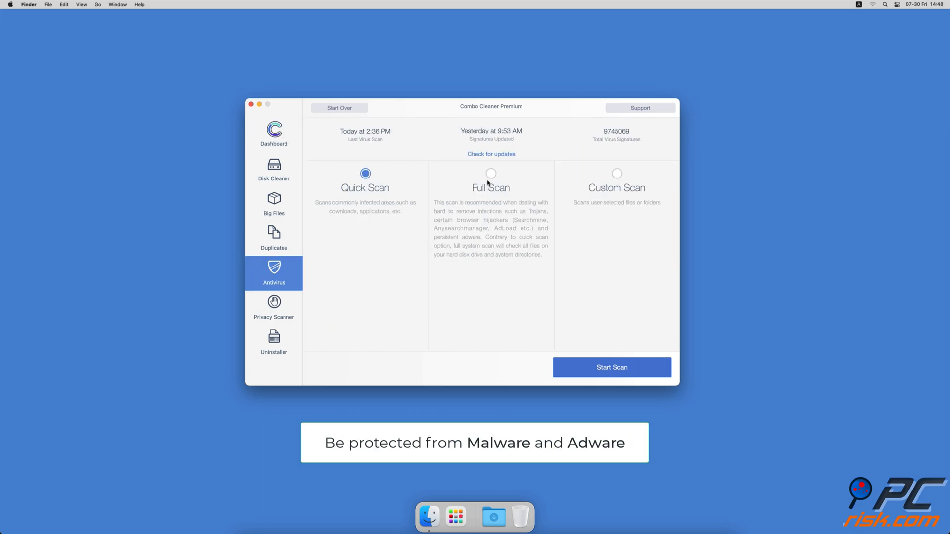
{"action": "left_click", "coordinate": [612, 367]}
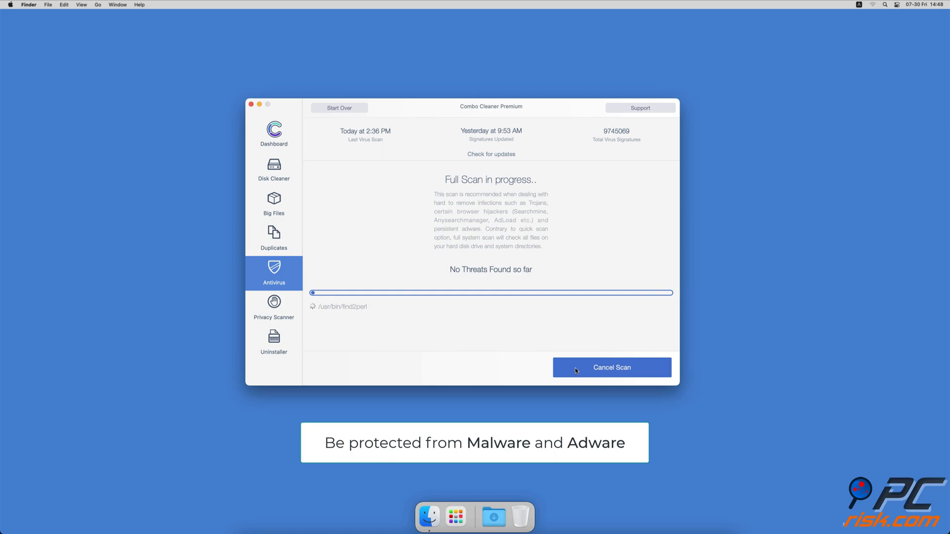
Run Disk Cleaner and remove the 2.7 GB of application caches and logs it finds
{"action": "left_click", "coordinate": [273, 169]}
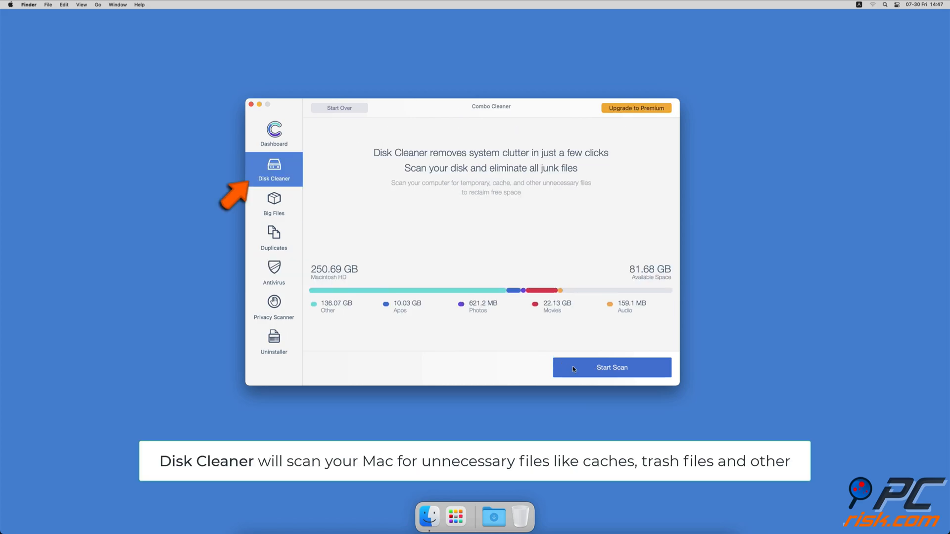
{"action": "left_click", "coordinate": [611, 367]}
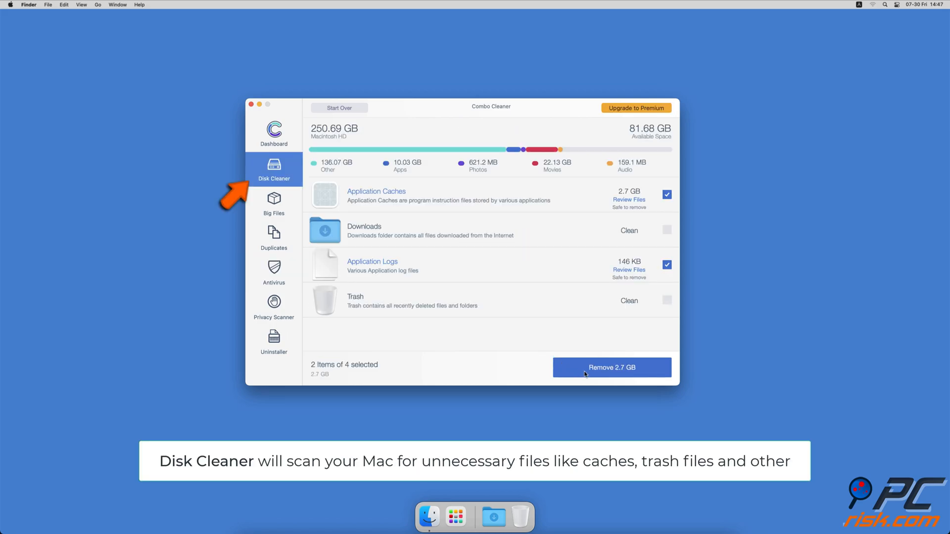
{"action": "left_click", "coordinate": [611, 367]}
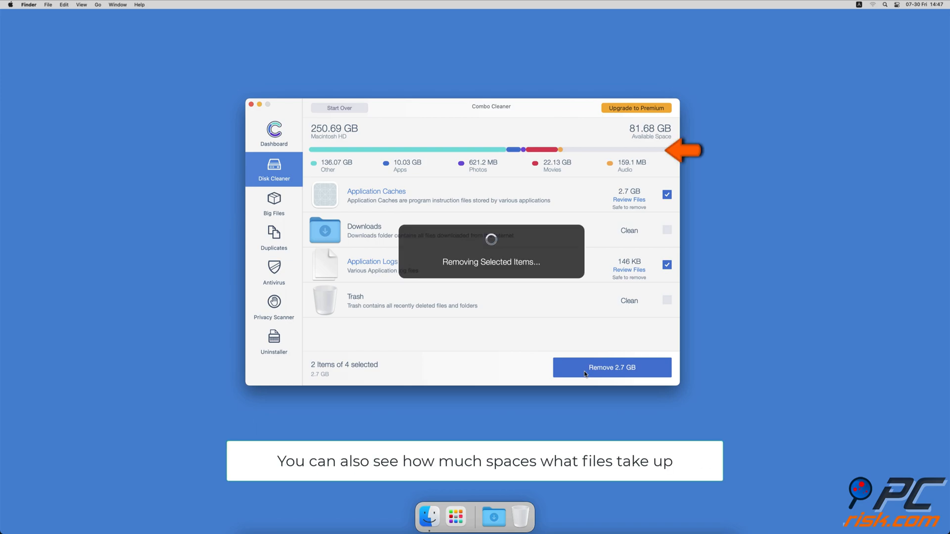
{"action": "left_click", "coordinate": [612, 367]}
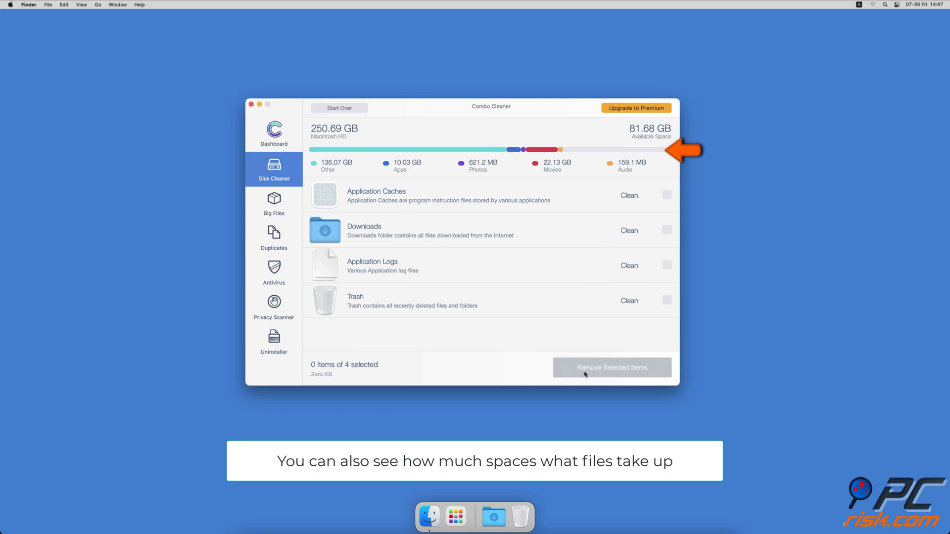
{"action": "left_click", "coordinate": [274, 203]}
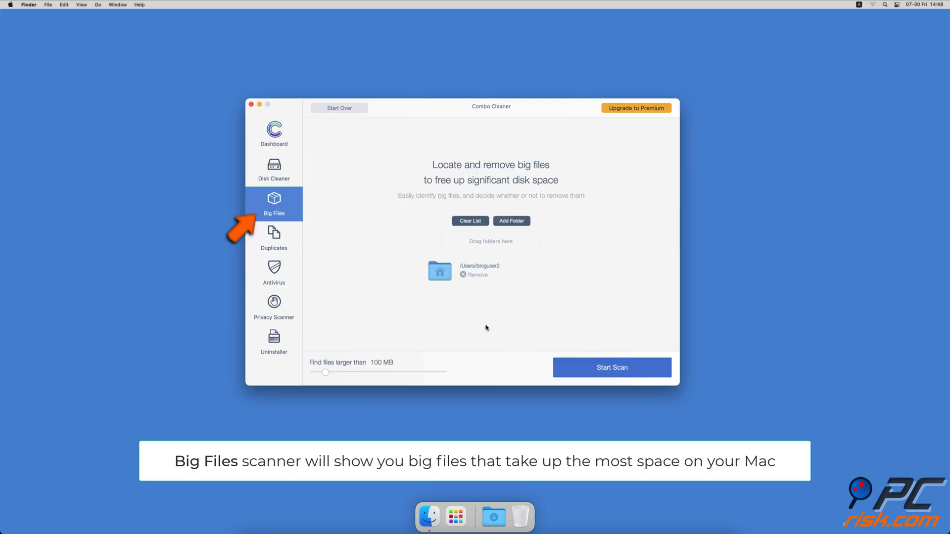
Scan the home folder for big files, then for duplicate files
{"action": "left_click", "coordinate": [611, 368]}
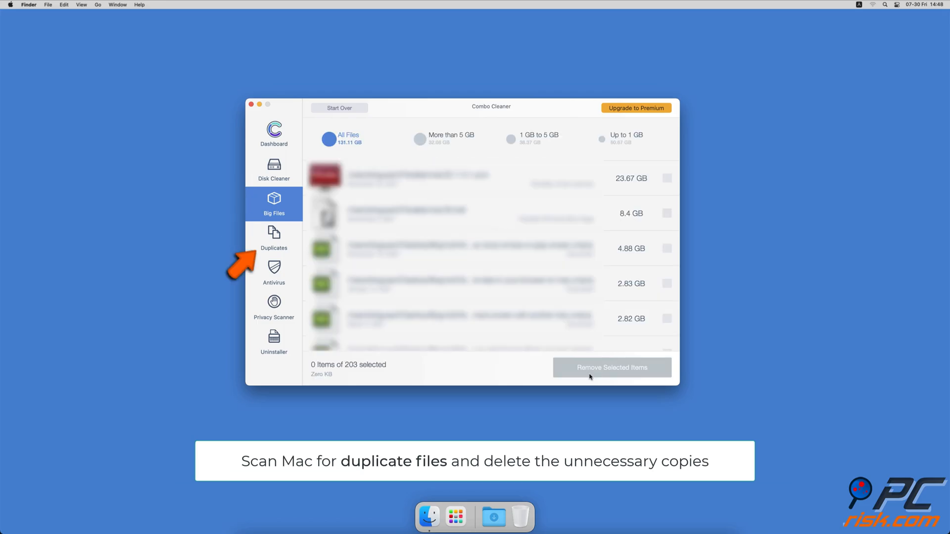
{"action": "left_click", "coordinate": [273, 237]}
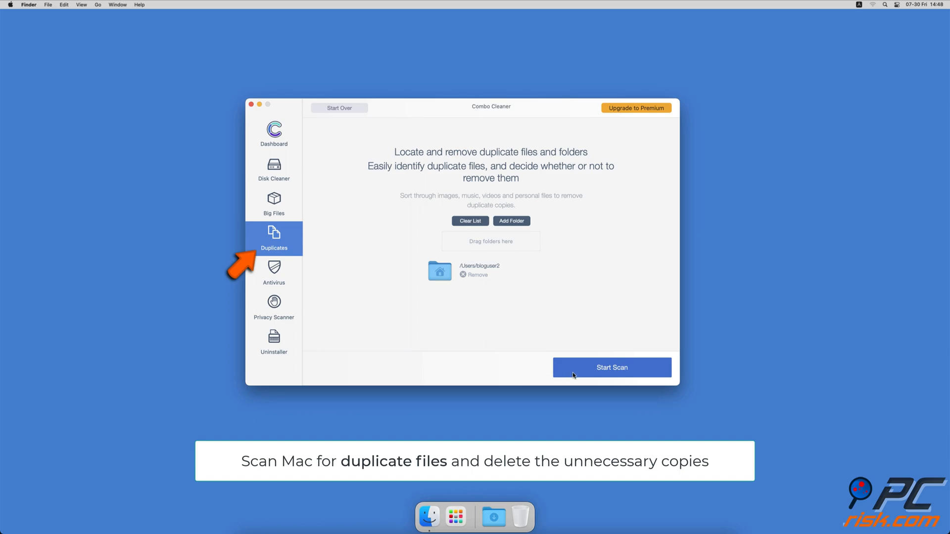
{"action": "left_click", "coordinate": [612, 367]}
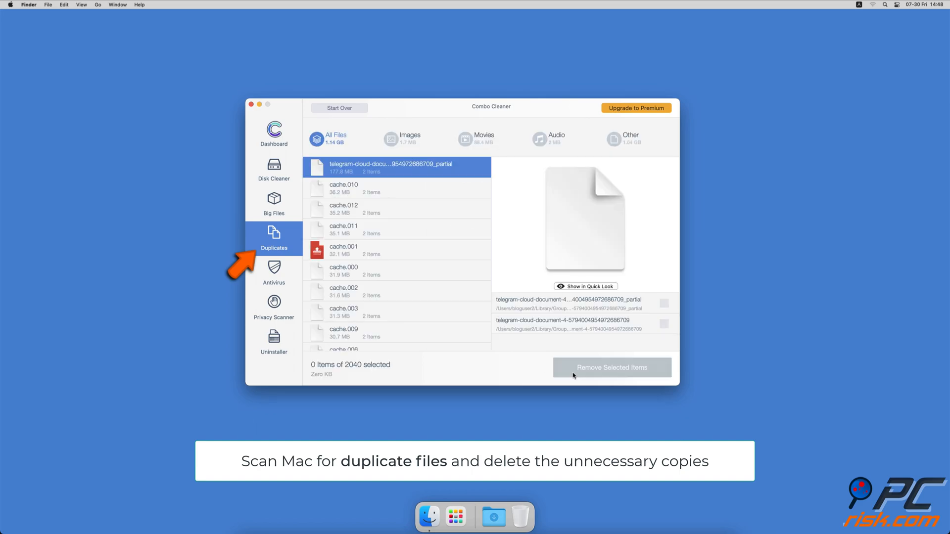
Check Privacy Scanner, list removable apps in Uninstaller, and return to the Dashboard for a combo scan
{"action": "left_click", "coordinate": [274, 309]}
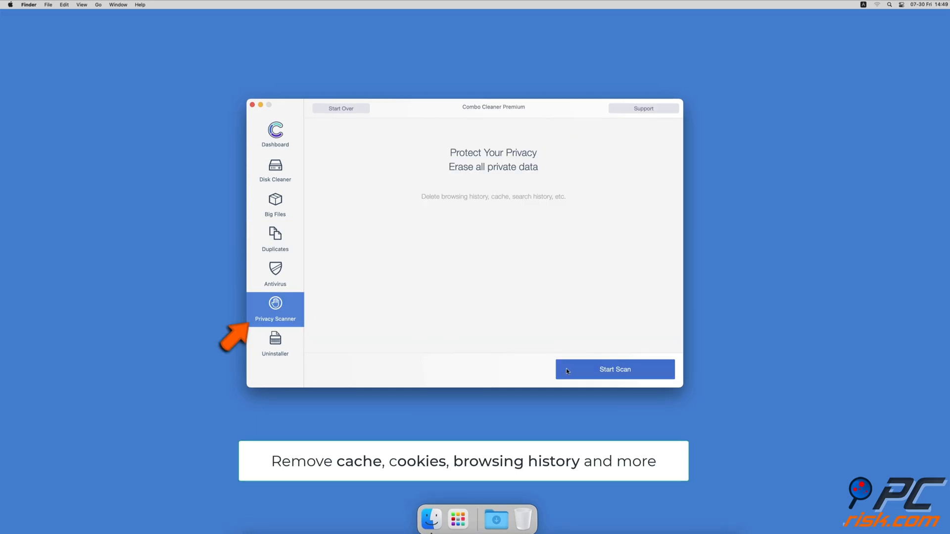
{"action": "left_click", "coordinate": [275, 343]}
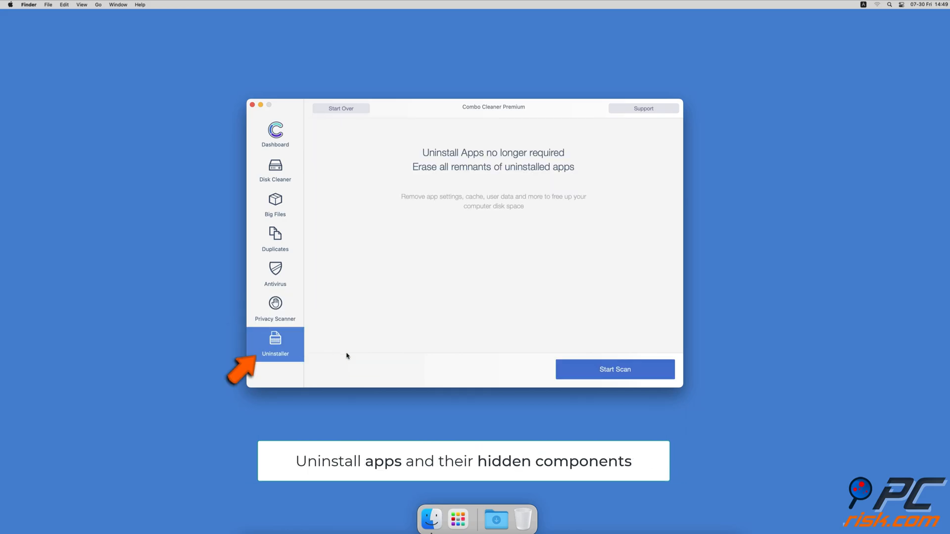
{"action": "left_click", "coordinate": [615, 369]}
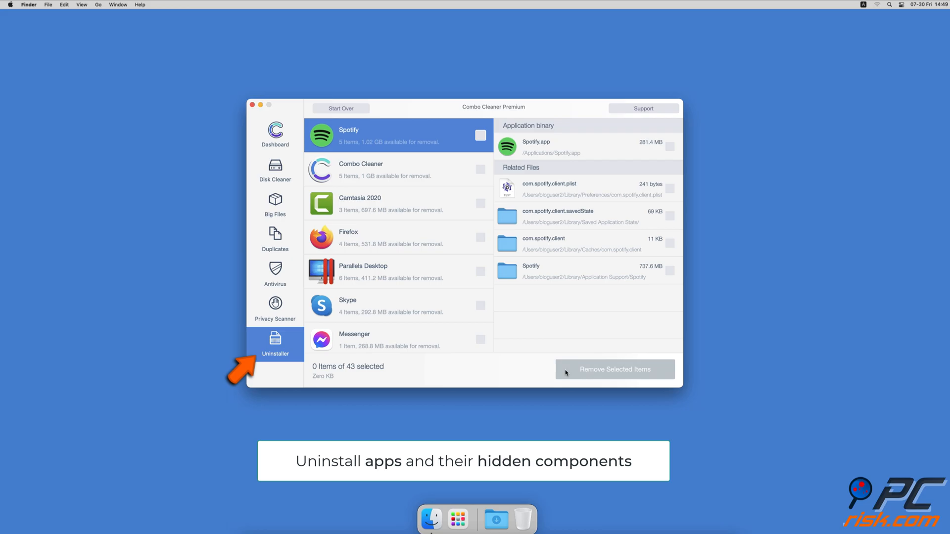
{"action": "left_click", "coordinate": [273, 134]}
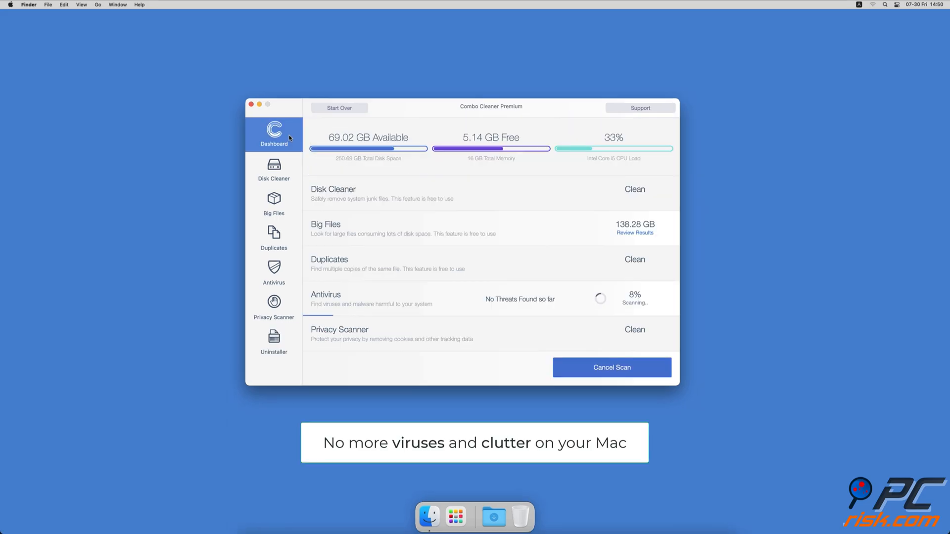